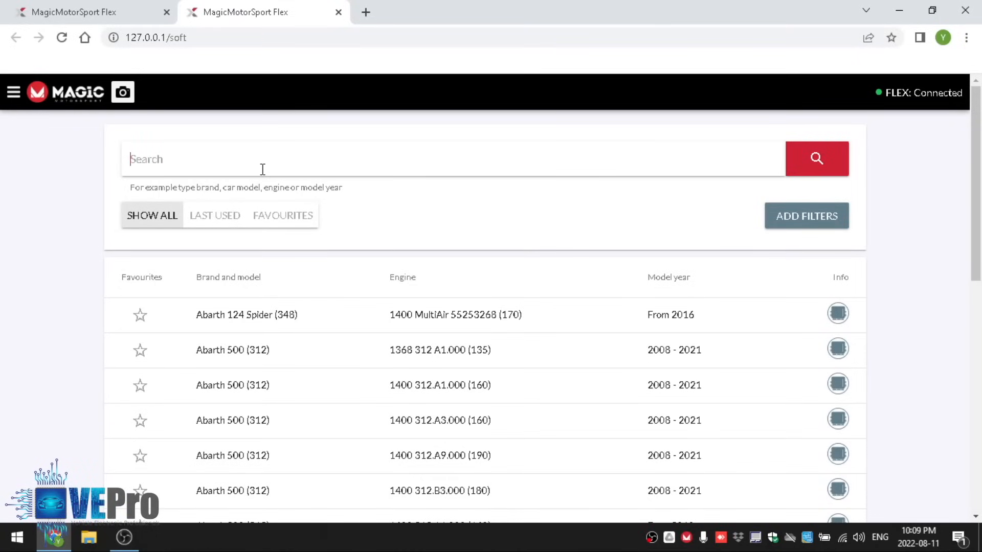
# - Search the vehicle database for 'MED9.1' and scroll through the matching Audi models
pyautogui.write('ME')
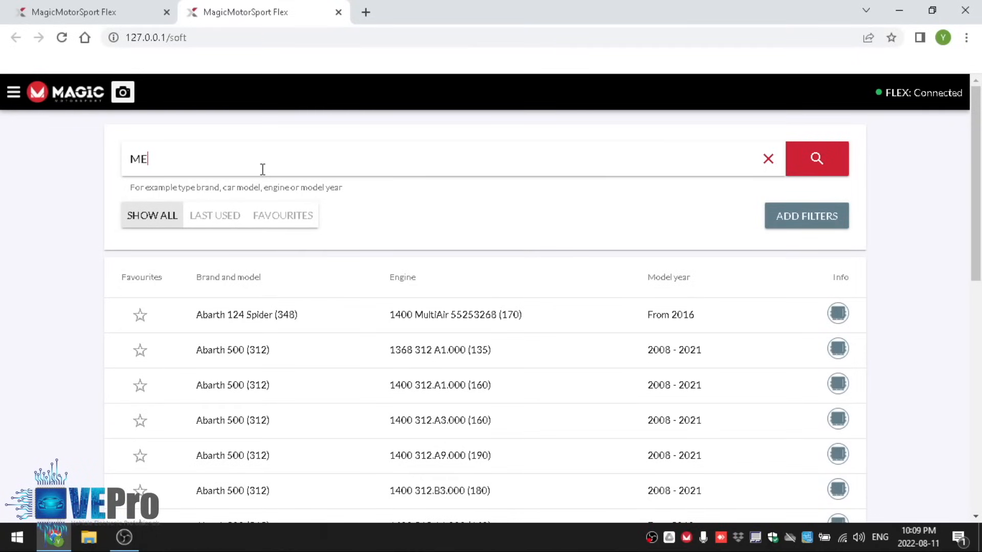
pyautogui.write('D9.1')
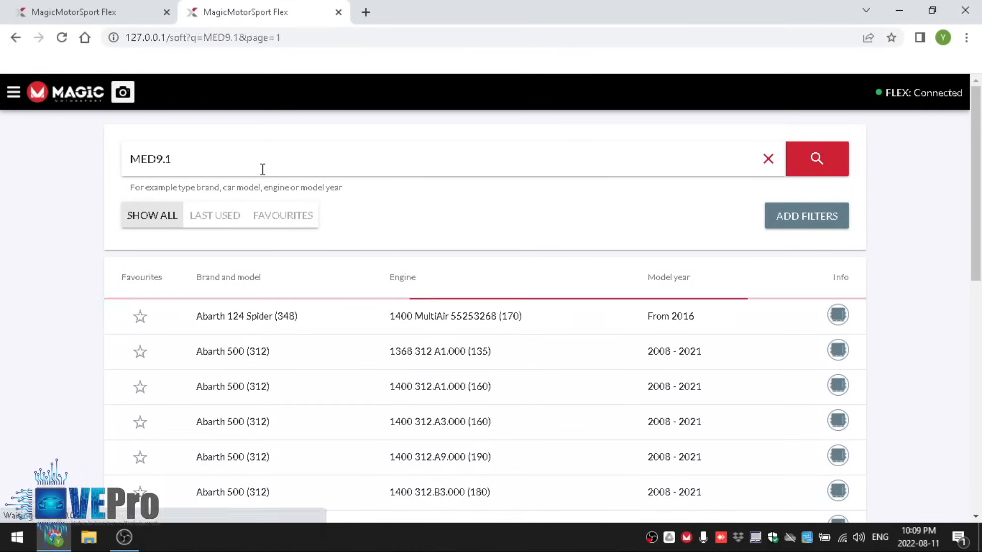
pyautogui.scroll(-3)
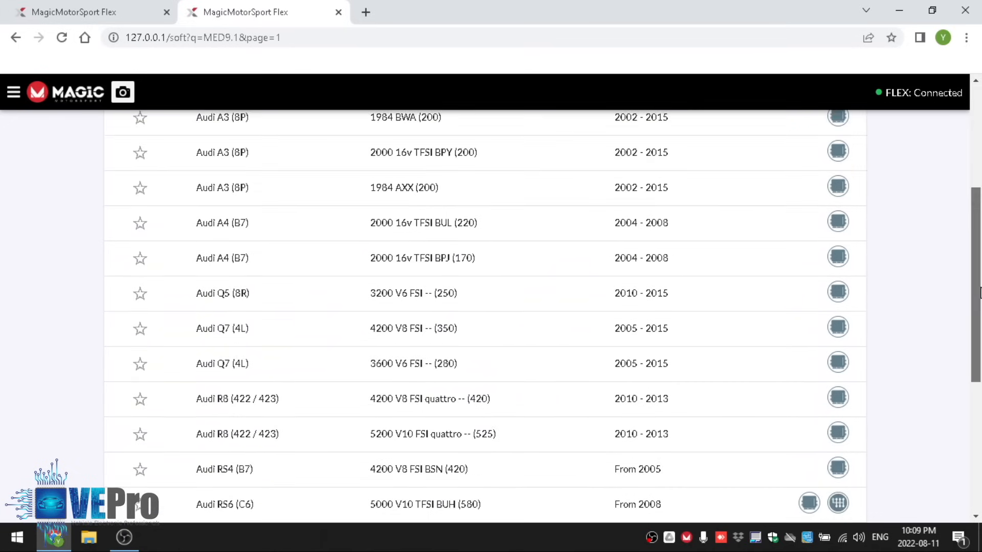
pyautogui.moveTo(838, 257)
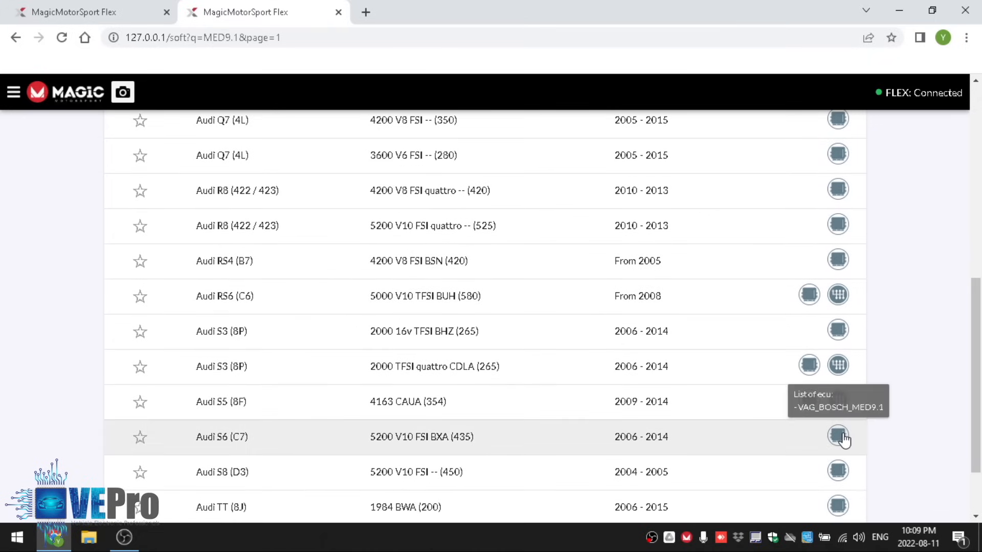
pyautogui.moveTo(844, 190)
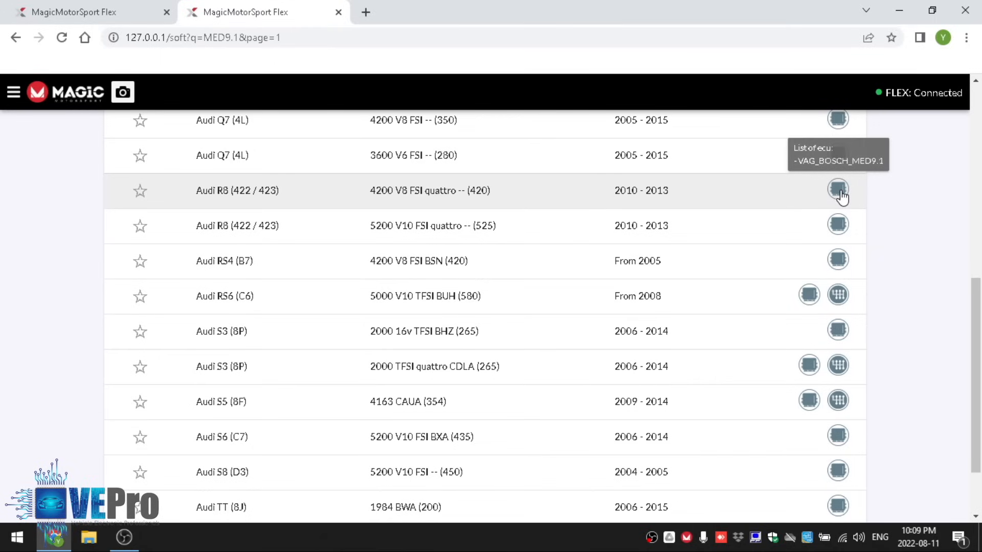
# - Select the Audi R8 4200 V8 FSI quattro VAG_BOSCH_MED9.1 protocol with BENCH connection and continue
pyautogui.click(838, 190)
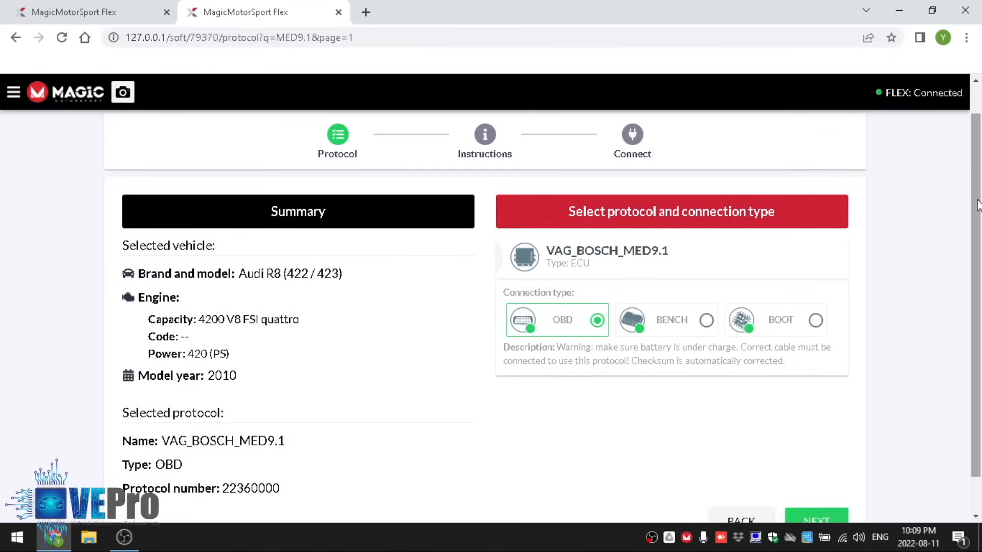
pyautogui.moveTo(584, 329)
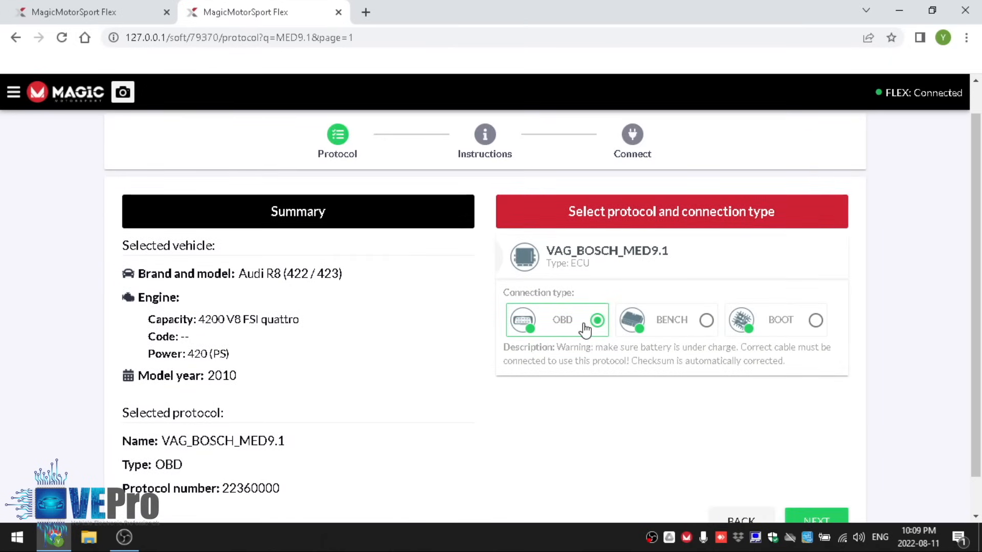
pyautogui.moveTo(596, 313)
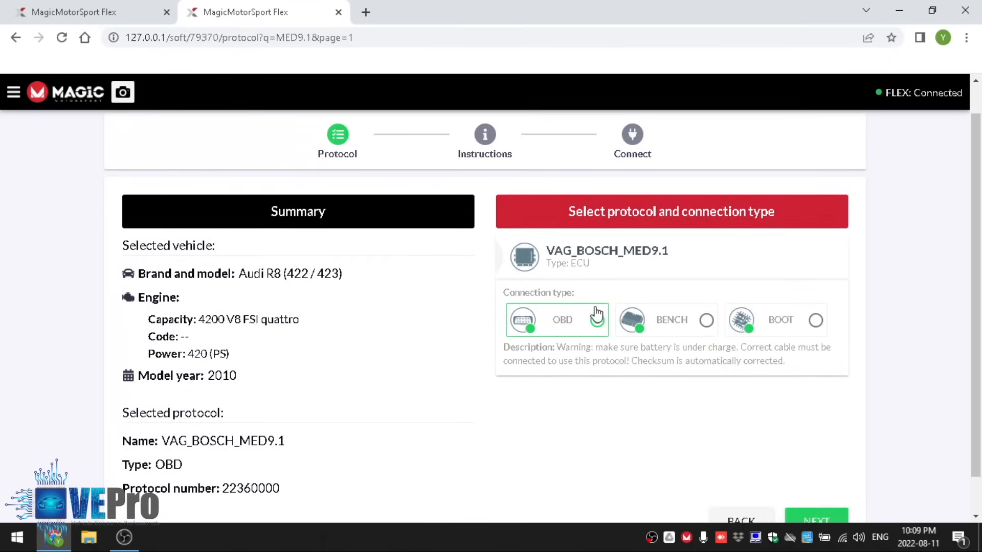
pyautogui.click(596, 320)
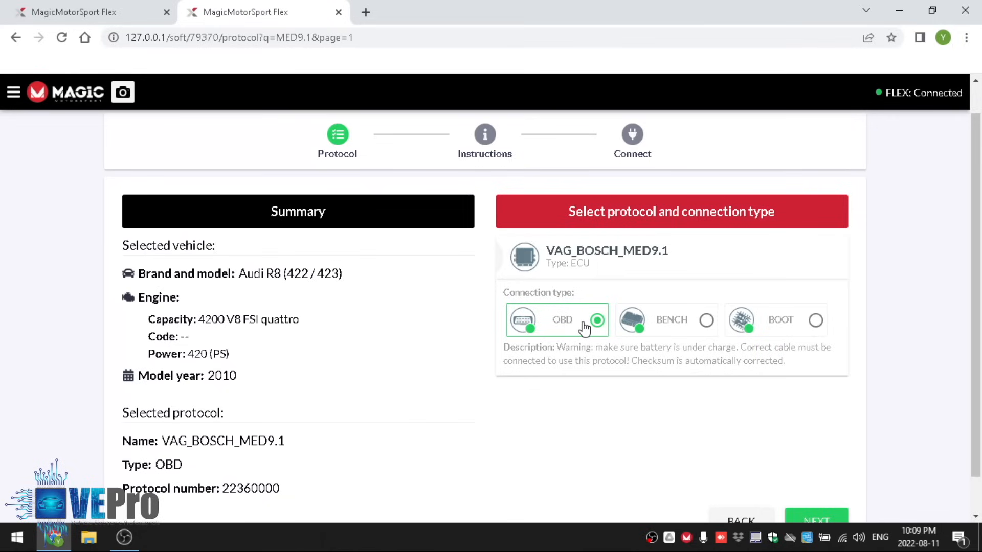
pyautogui.click(706, 320)
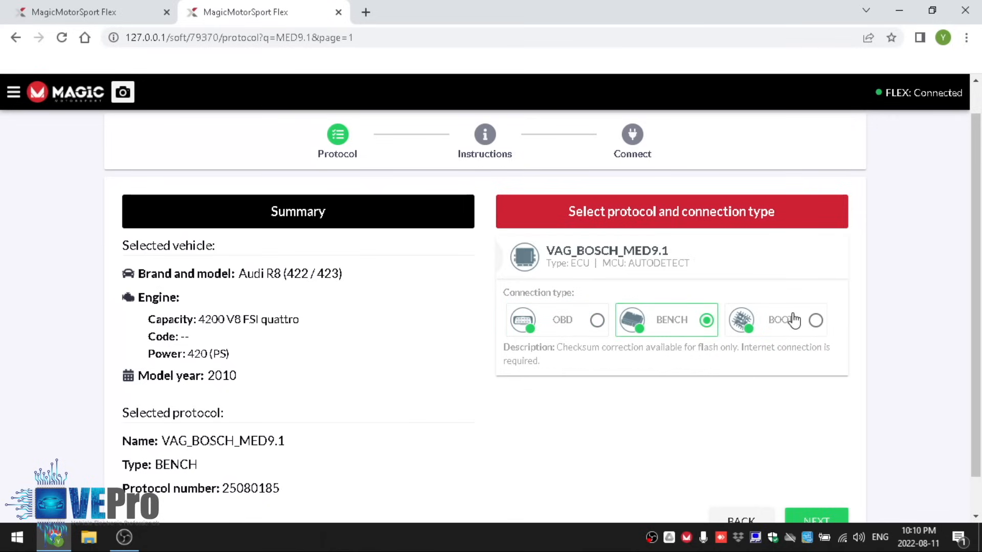
pyautogui.moveTo(698, 327)
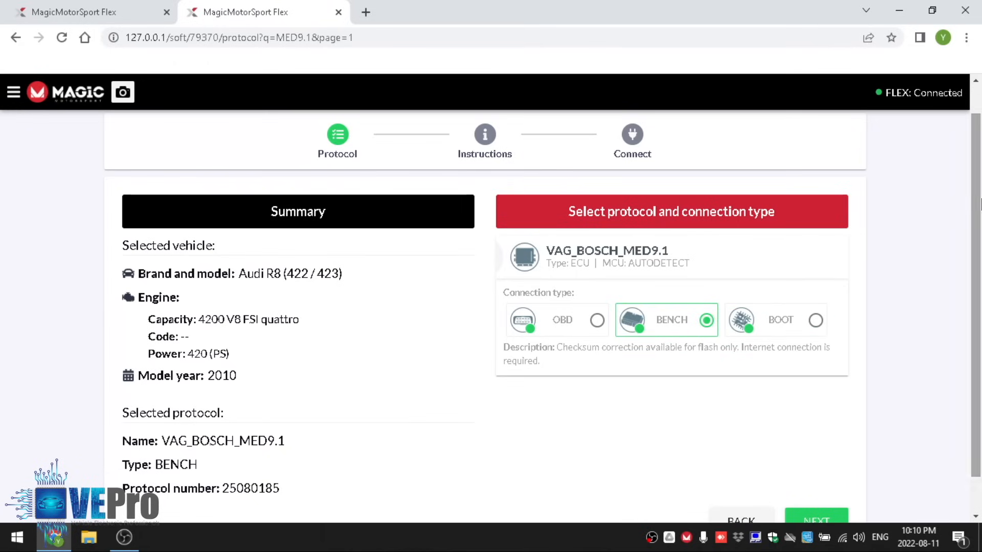
pyautogui.scroll(-3)
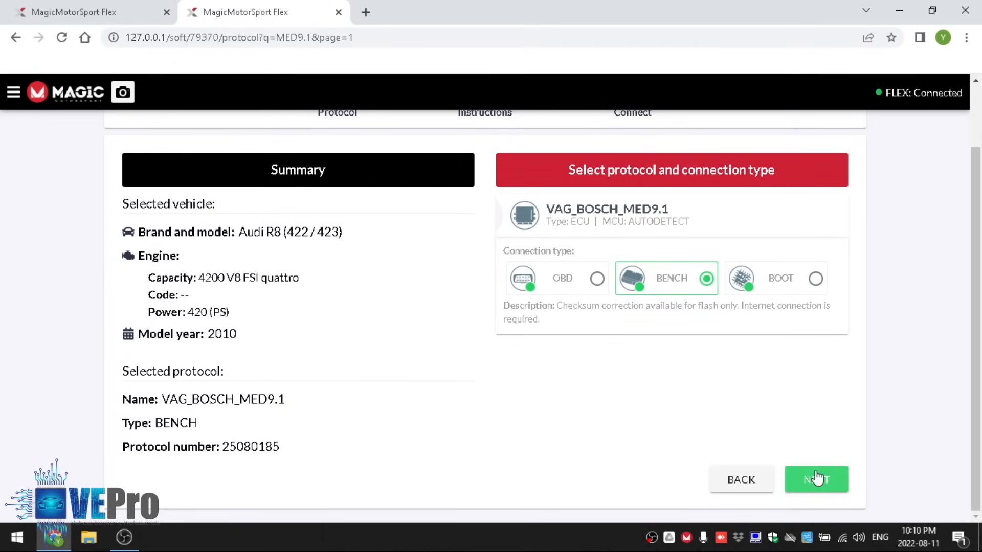
pyautogui.click(816, 479)
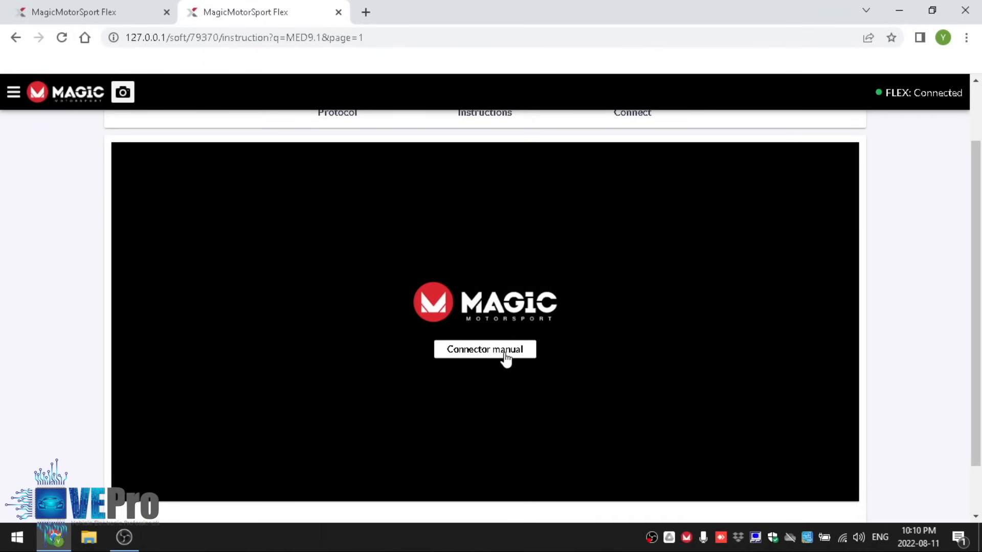
# - Show the T60/T94 connector manual and review the ECU-to-Flex pin mapping
pyautogui.click(485, 350)
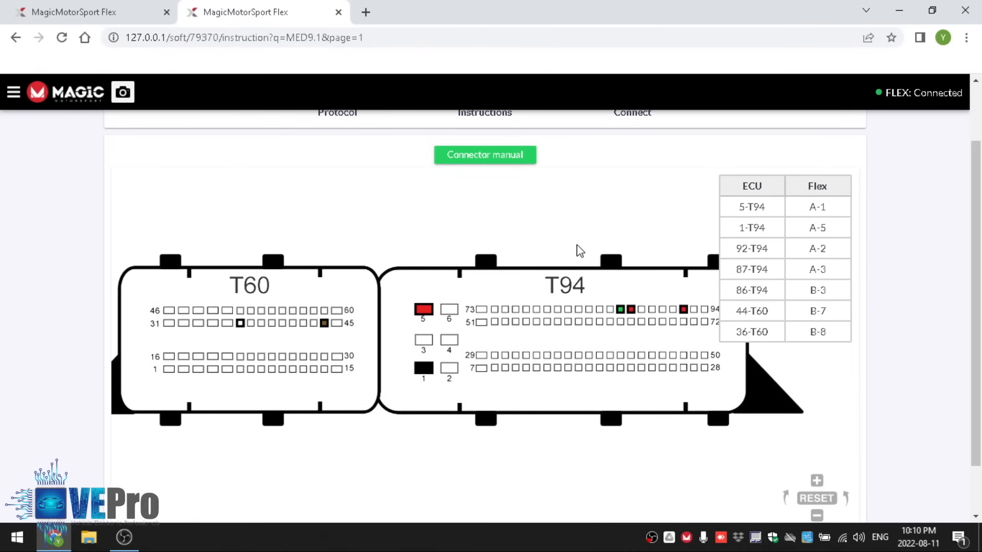
pyautogui.moveTo(424, 310)
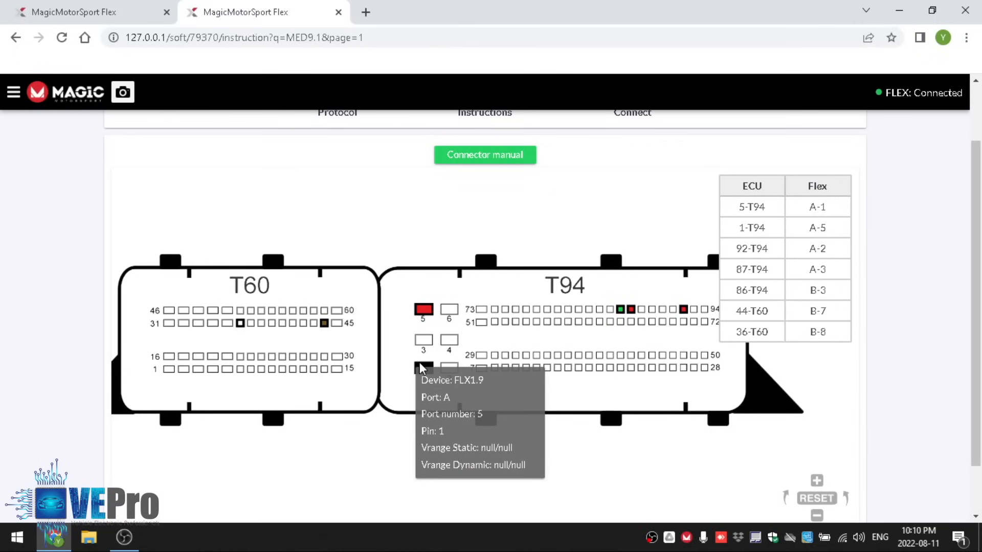
pyautogui.moveTo(620, 312)
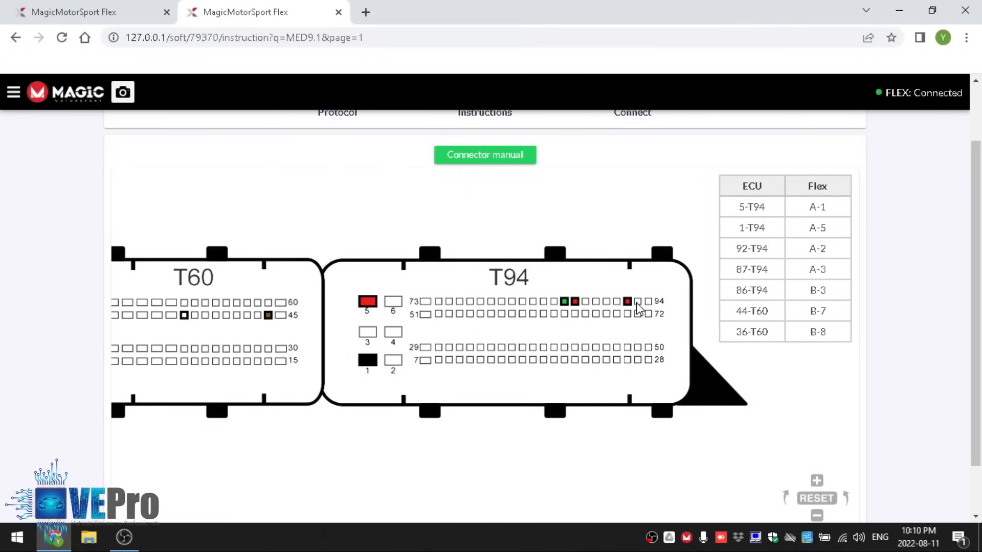
pyautogui.moveTo(587, 304)
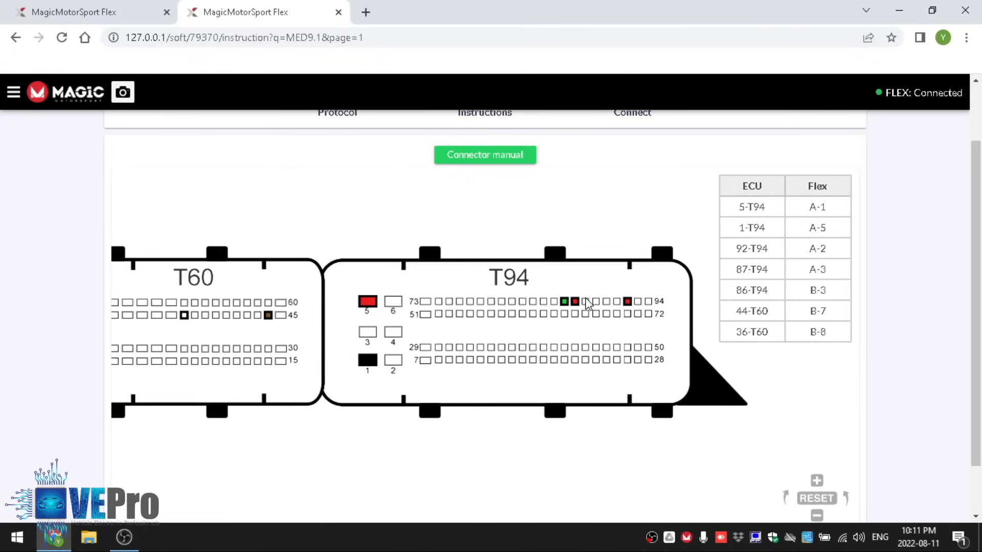
pyautogui.moveTo(564, 301)
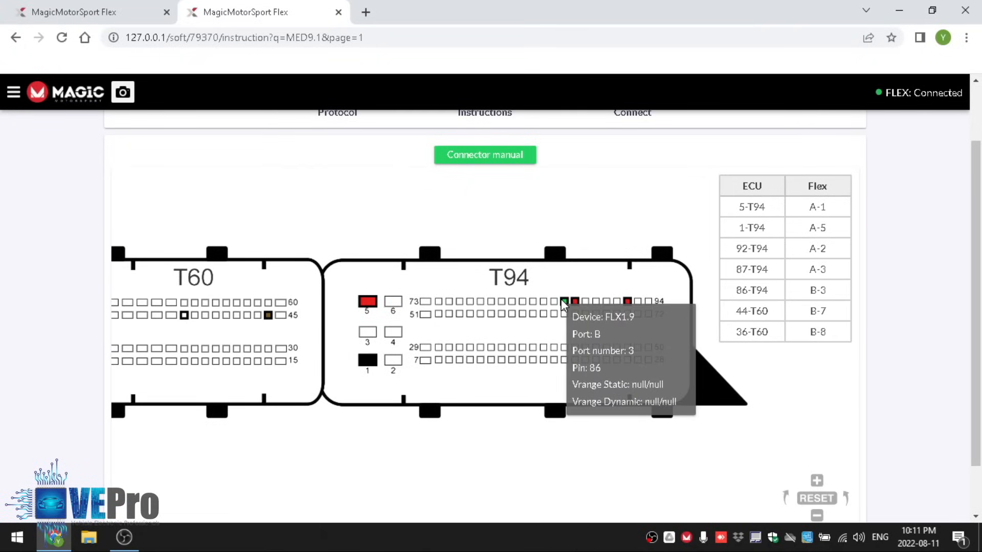
pyautogui.moveTo(572, 301)
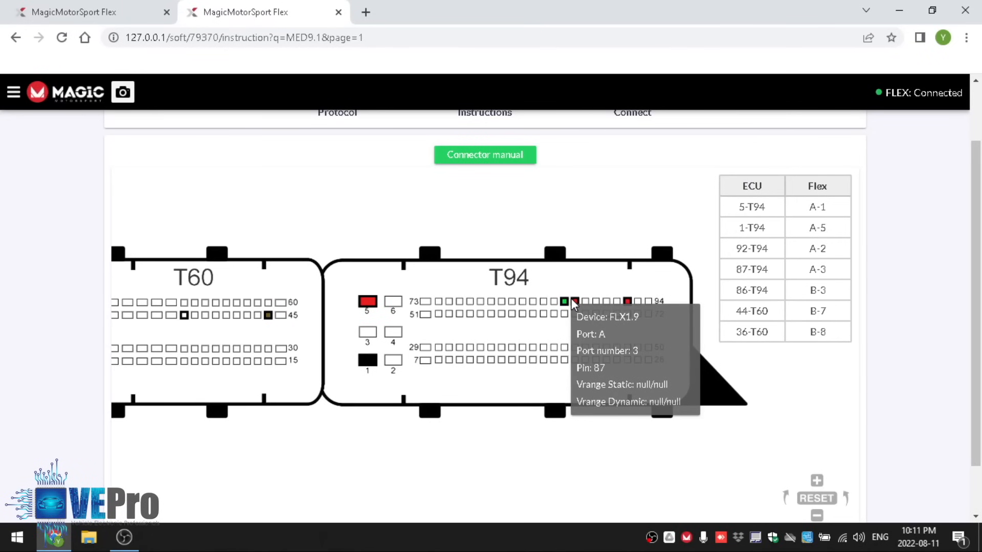
pyautogui.moveTo(627, 302)
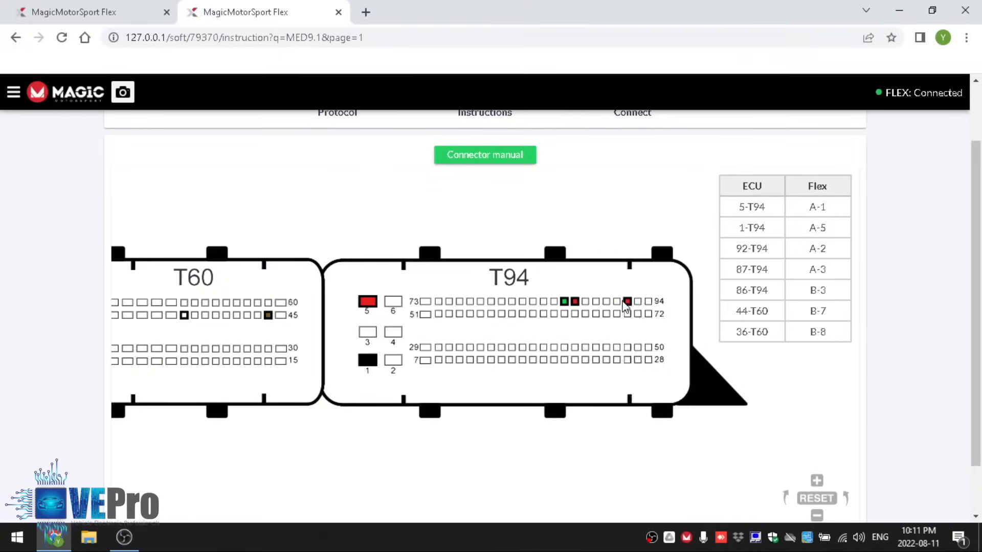
pyautogui.moveTo(628, 302)
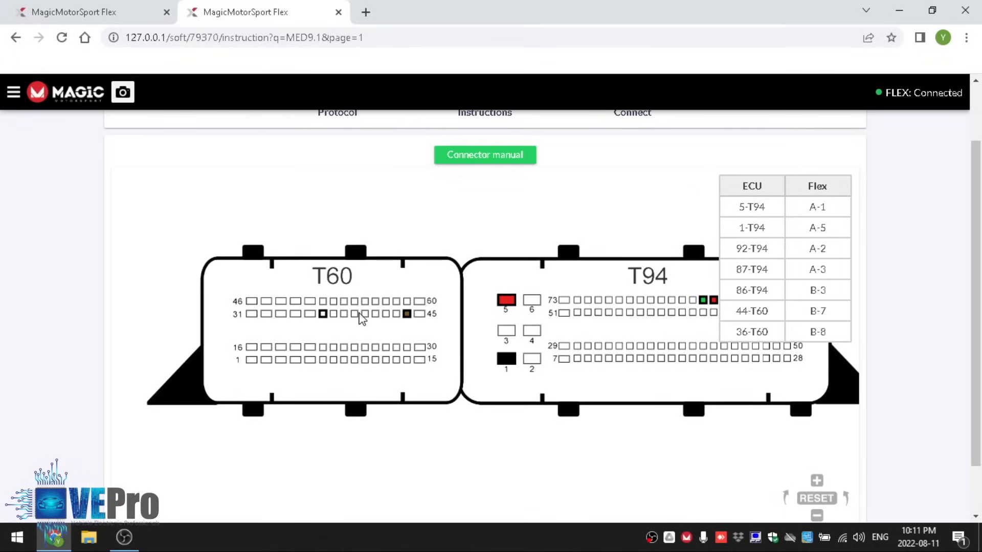
pyautogui.scroll(-3)
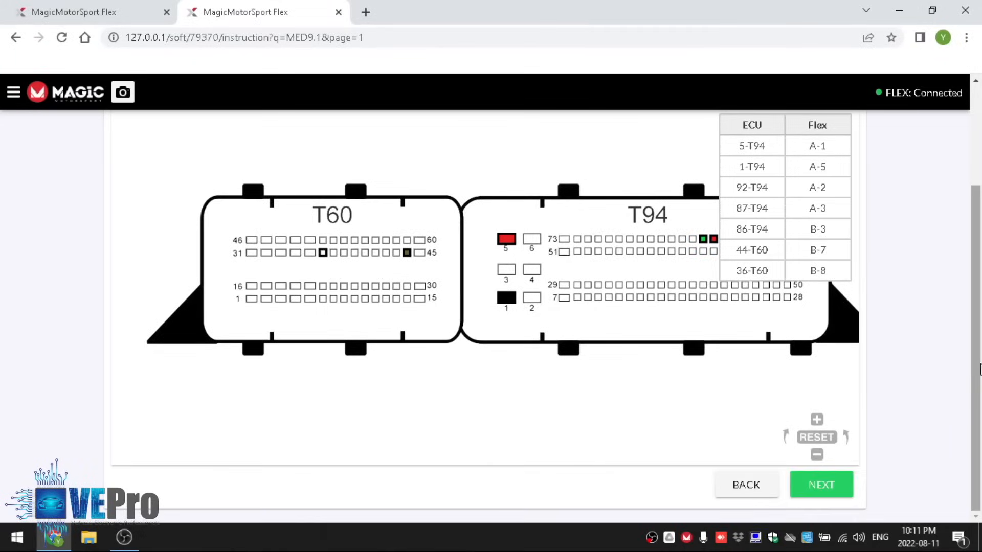
# - Advance to the Connect step and start connecting to the MED9.1 ECU on the bench
pyautogui.click(821, 484)
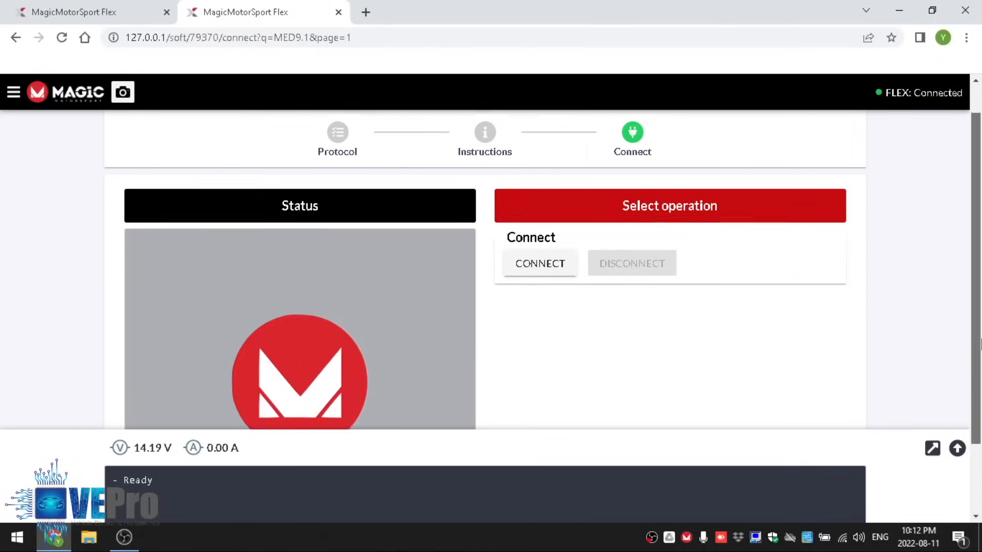
pyautogui.click(539, 263)
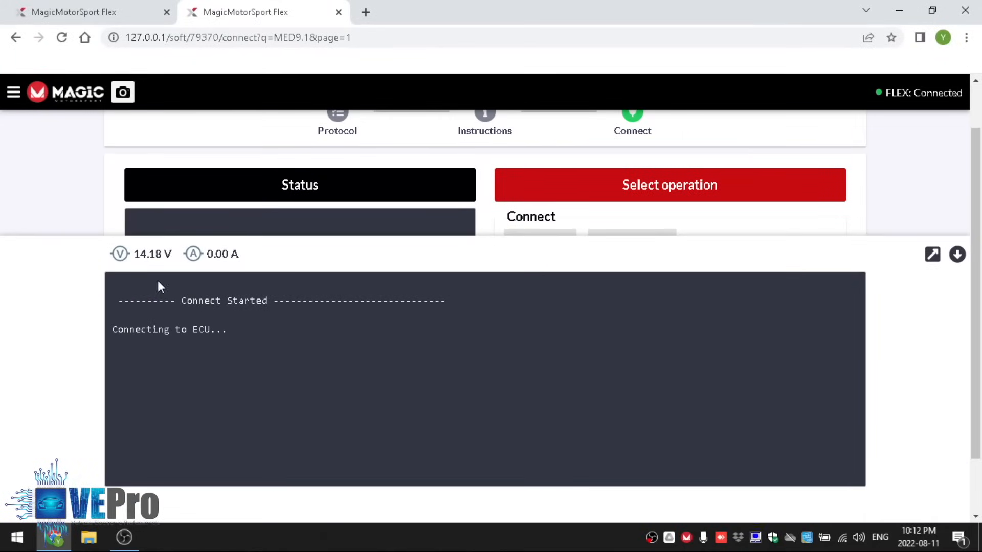
pyautogui.moveTo(224, 260)
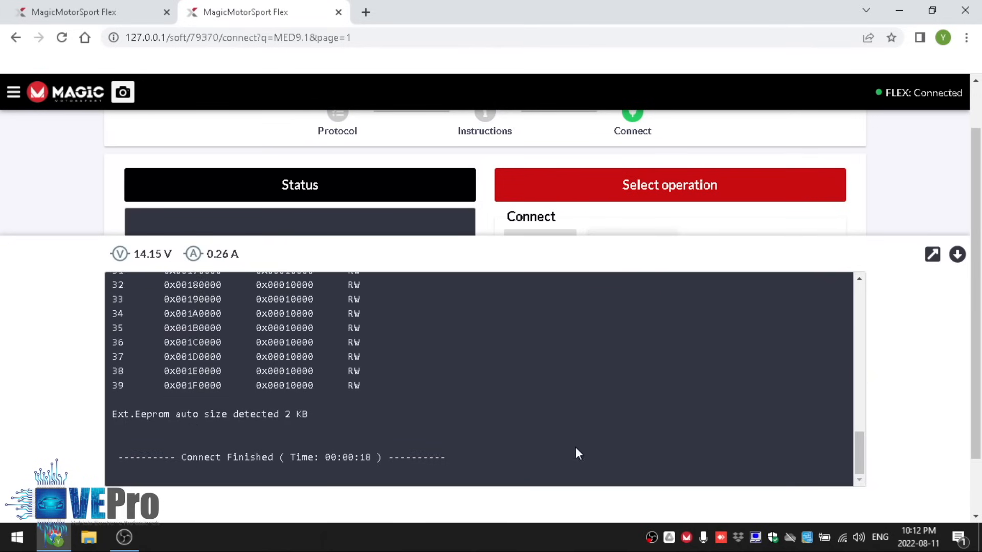
# - Scroll through the connection log's internal and external flash memory layout and 2 KB EEPROM
pyautogui.scroll(3)
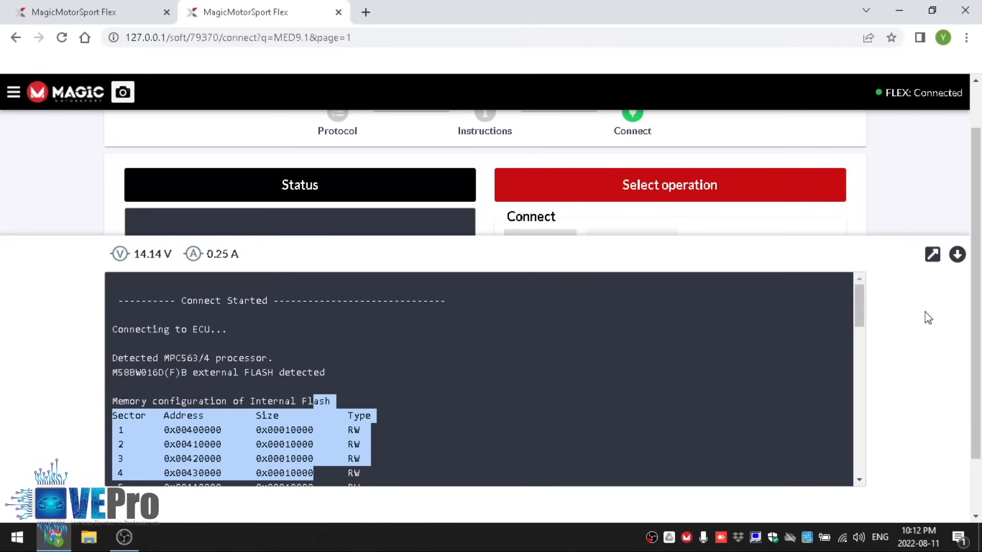
pyautogui.scroll(-3)
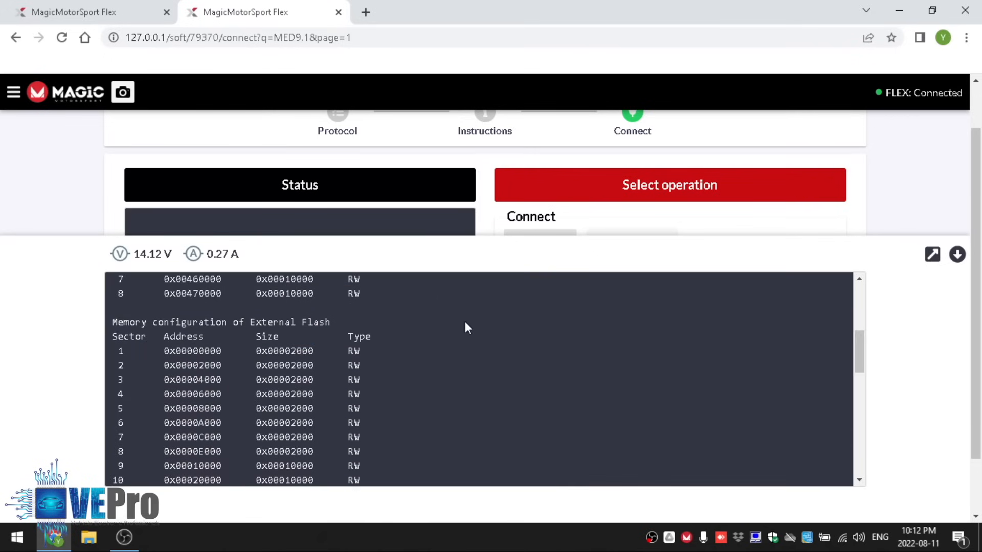
pyautogui.scroll(-3)
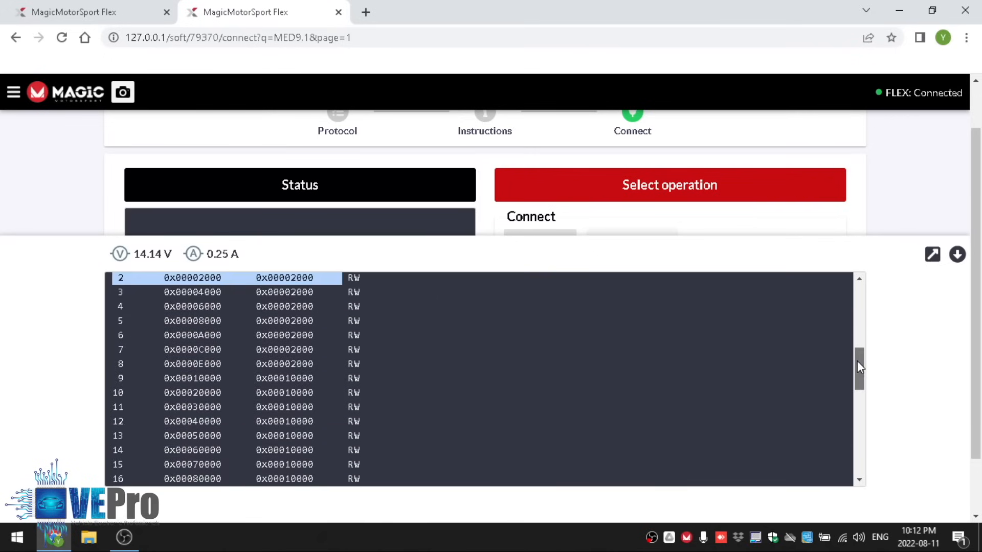
pyautogui.scroll(-3)
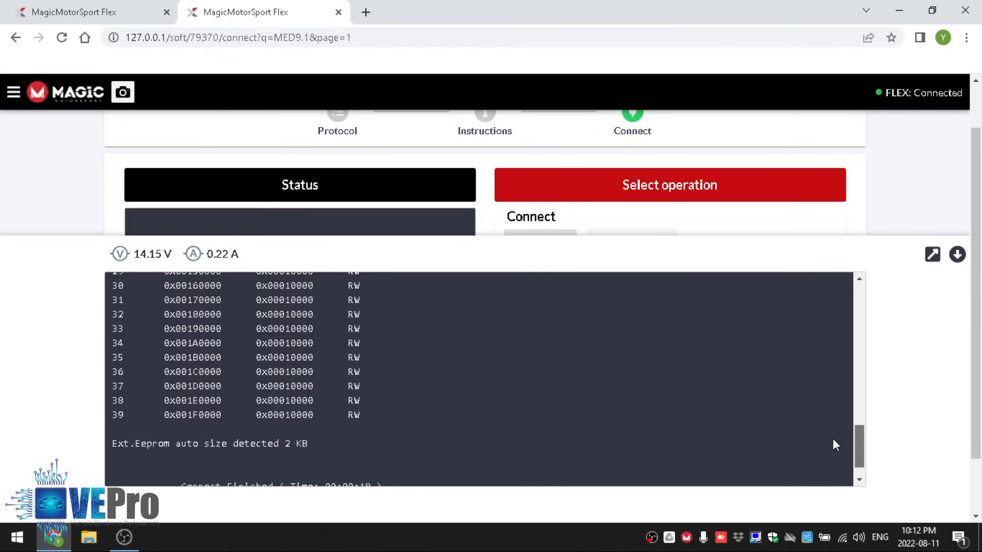
pyautogui.scroll(-3)
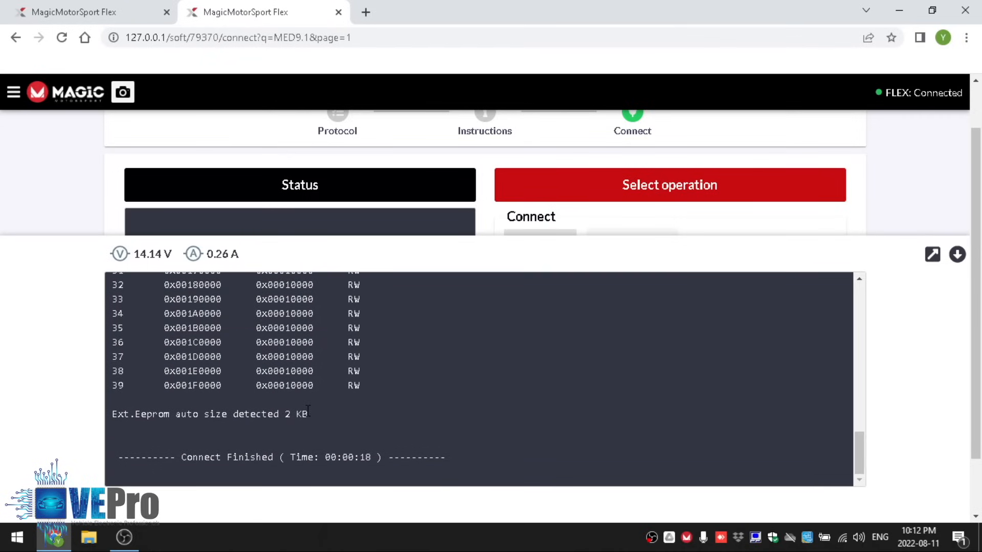
pyautogui.scroll(3)
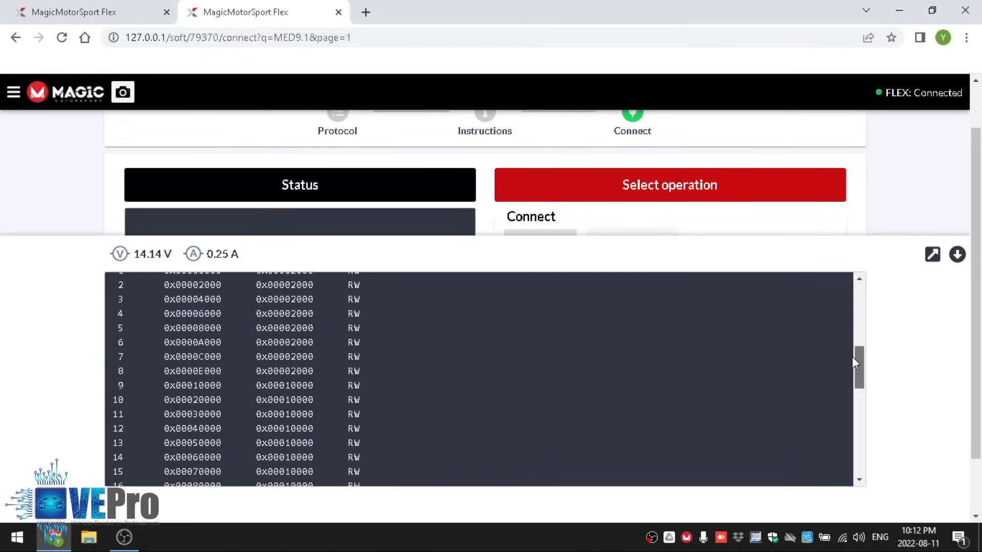
pyautogui.scroll(3)
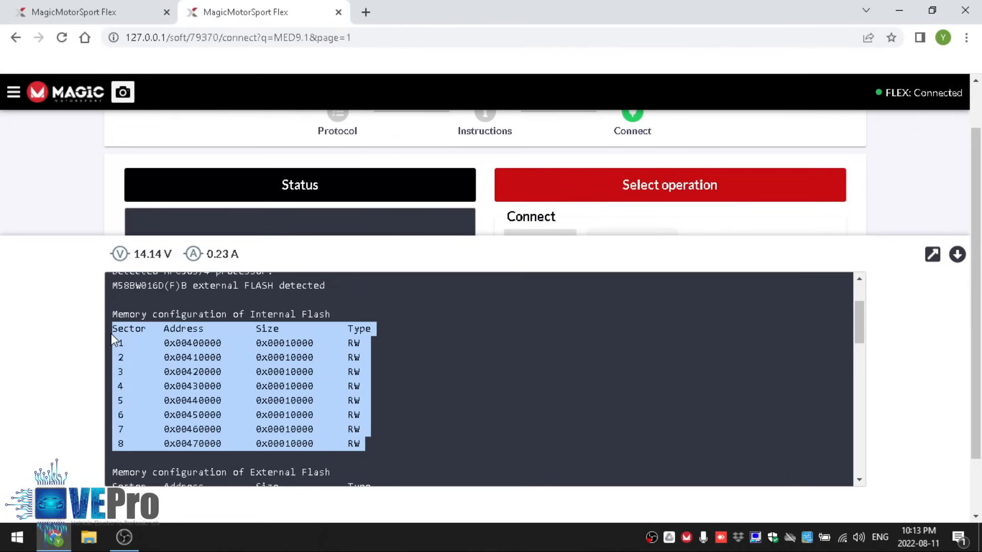
pyautogui.moveTo(810, 363)
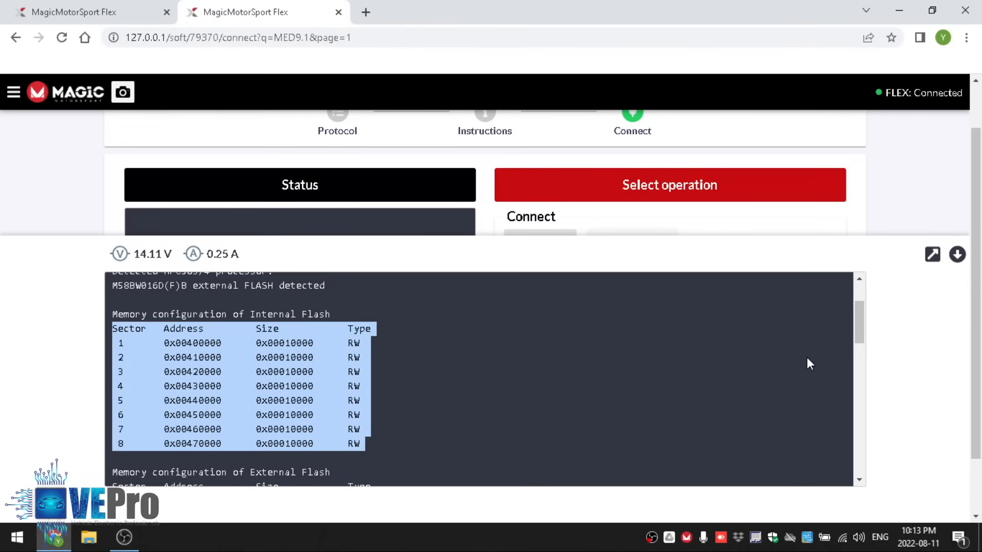
pyautogui.scroll(-3)
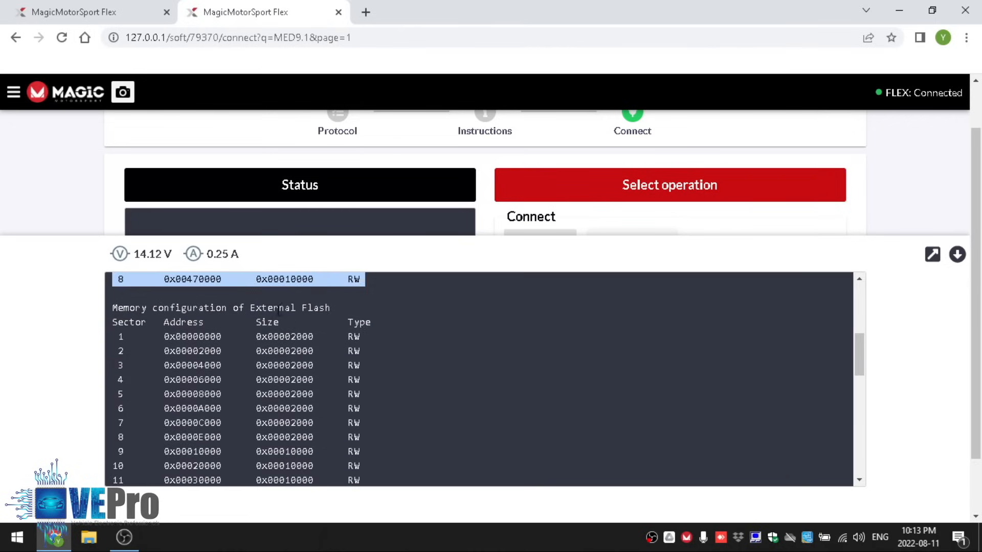
pyautogui.scroll(-3)
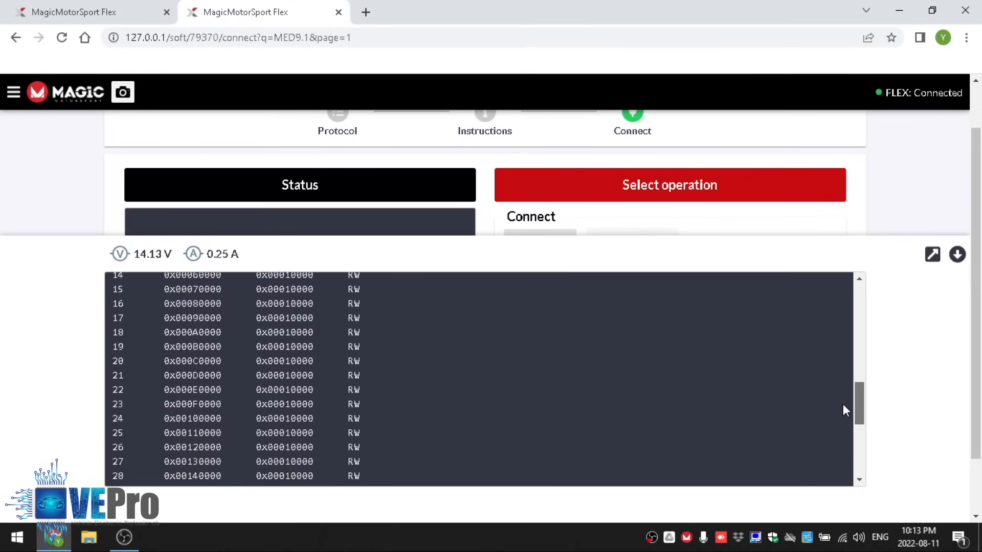
pyautogui.scroll(3)
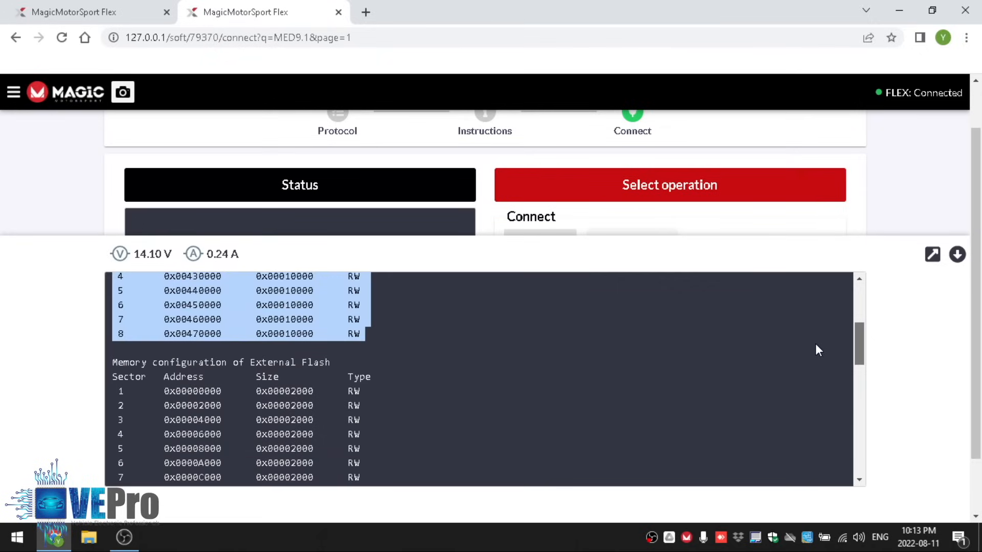
pyautogui.scroll(3)
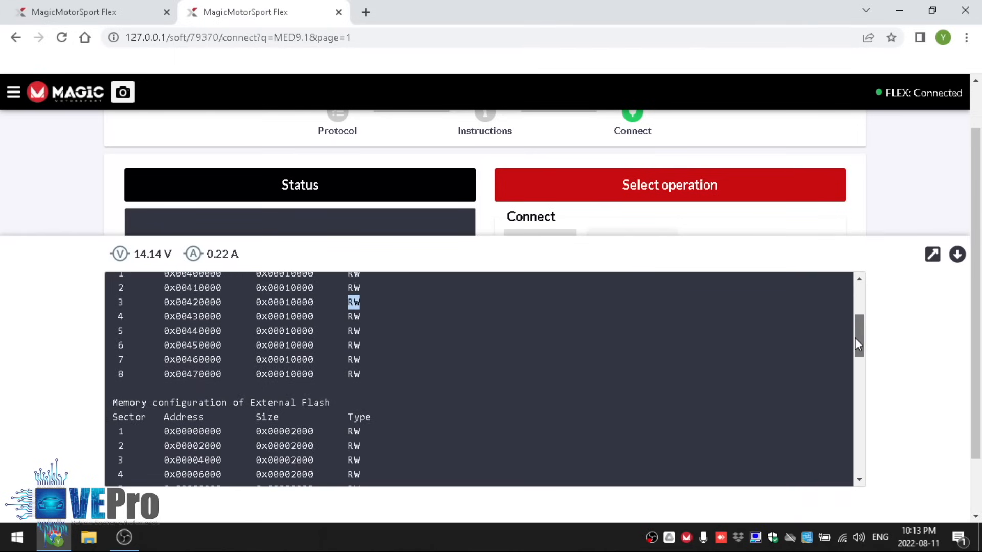
# - Scroll down past the log to bring the read and write operation buttons into view
pyautogui.scroll(-3)
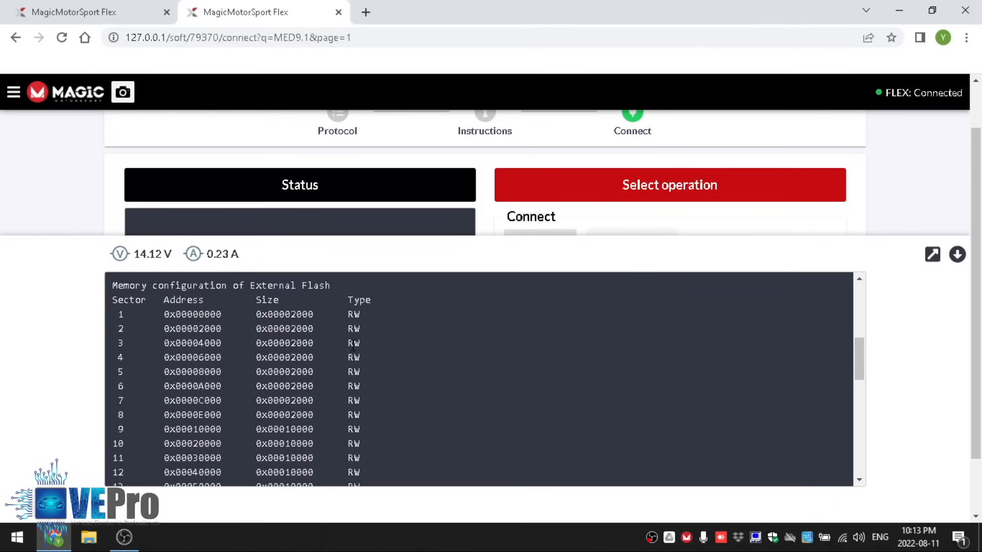
pyautogui.moveTo(751, 365)
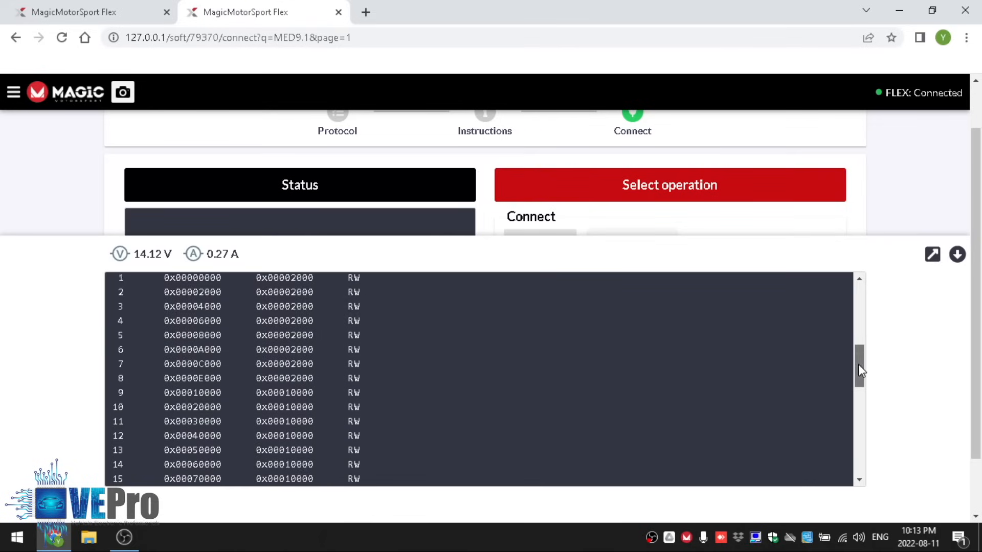
pyautogui.scroll(-3)
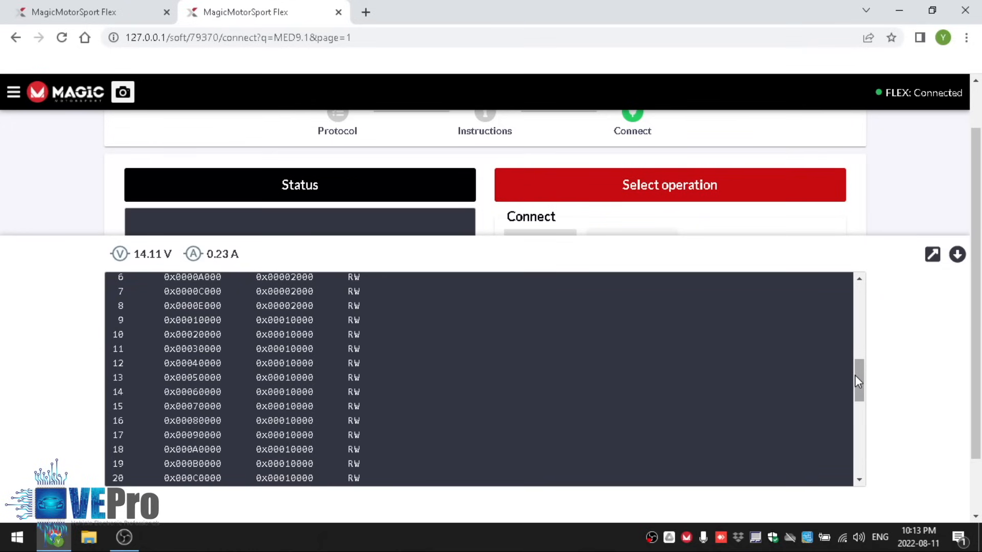
pyautogui.scroll(-3)
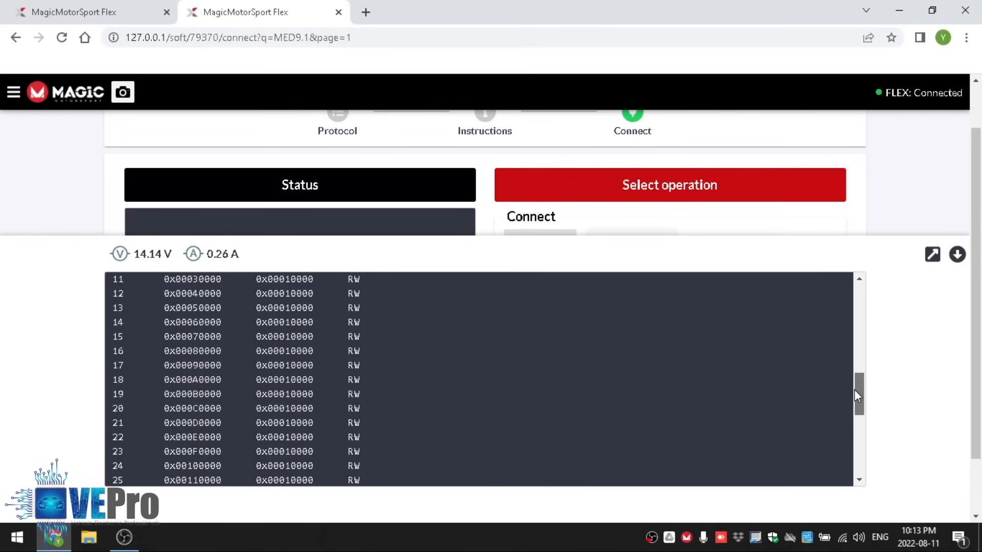
pyautogui.scroll(-3)
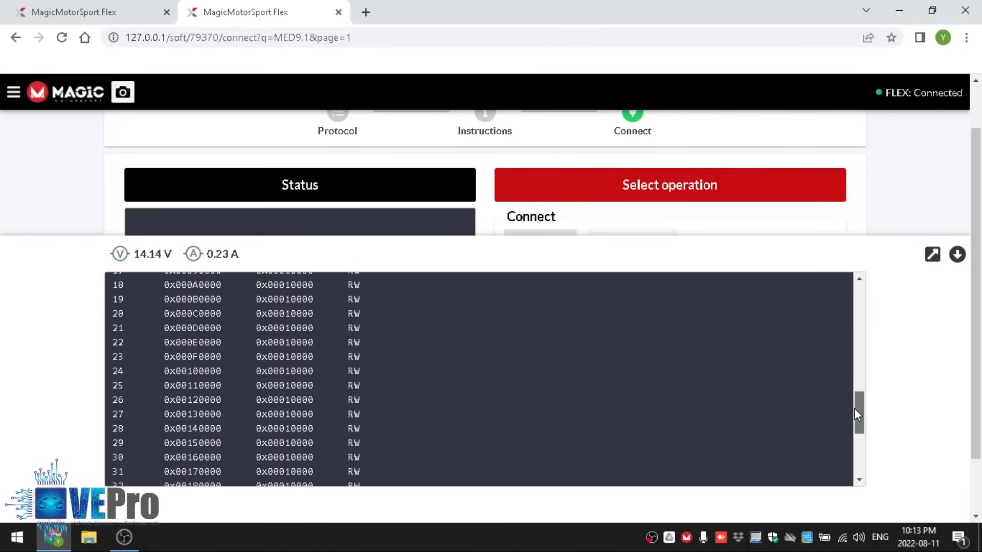
pyautogui.scroll(-3)
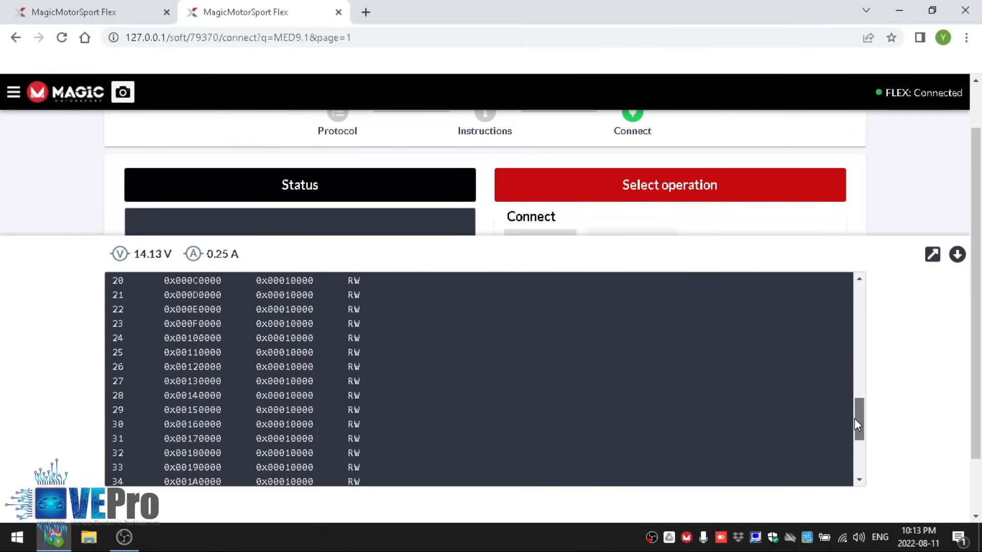
pyautogui.scroll(-3)
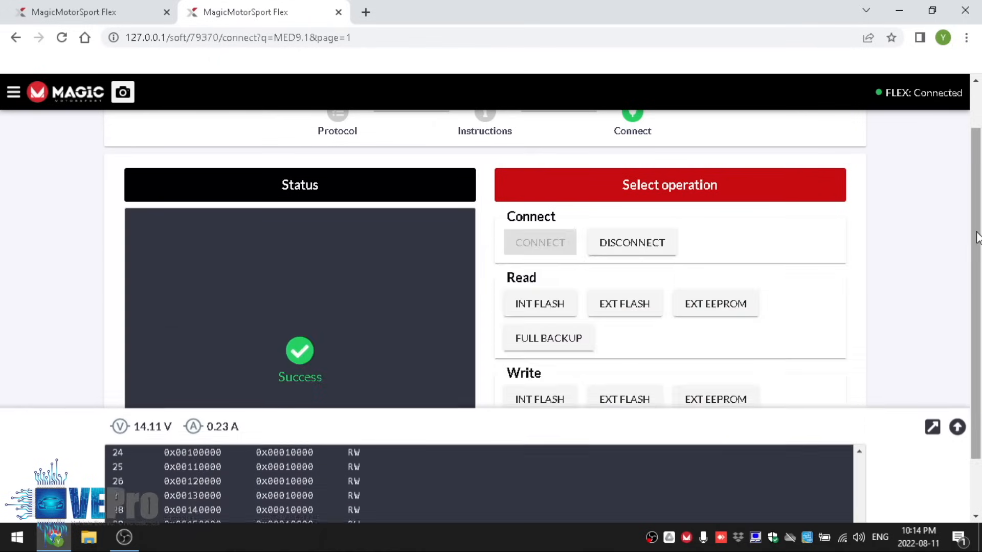
# - Launch a FULL BACKUP read of the connected MED9.1 ECU
pyautogui.scroll(-3)
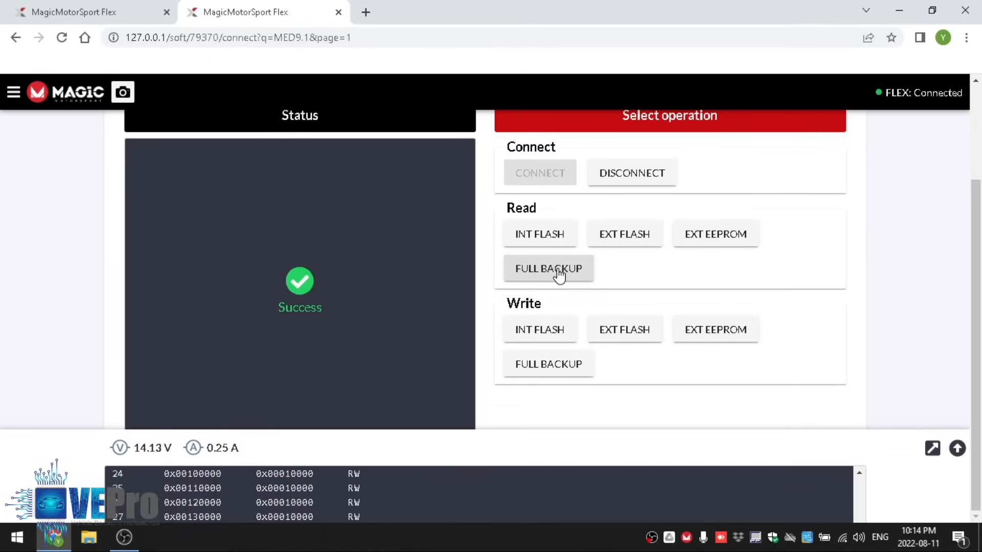
pyautogui.moveTo(539, 234)
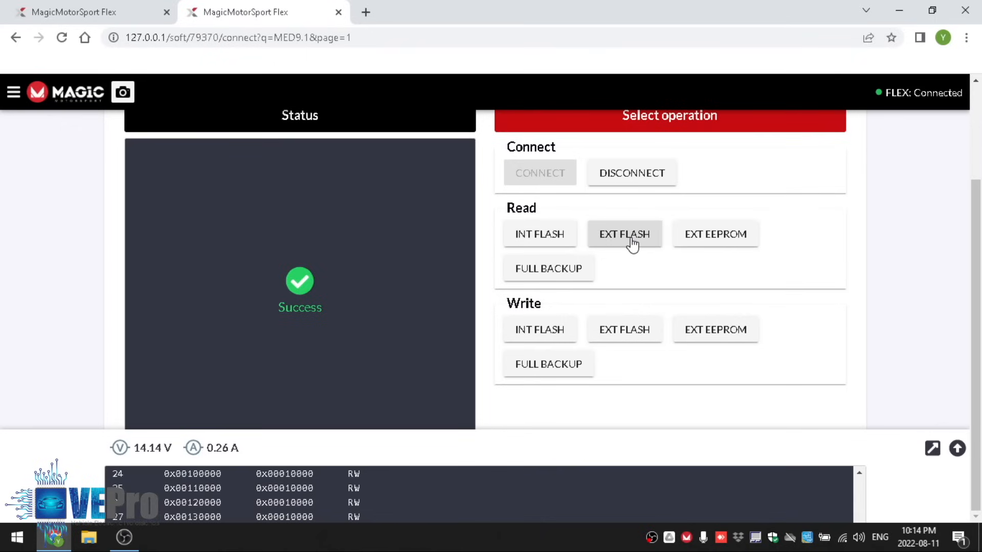
pyautogui.moveTo(706, 244)
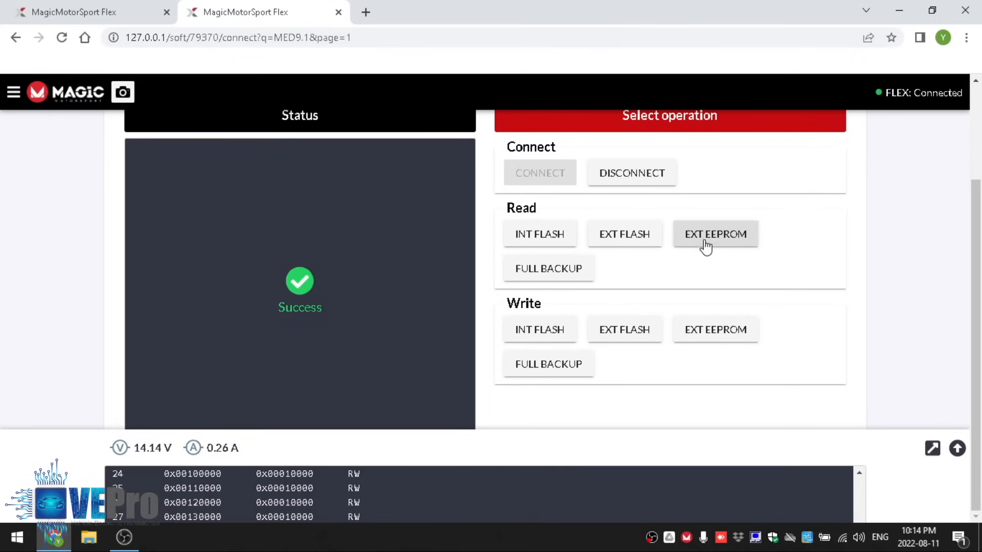
pyautogui.moveTo(547, 268)
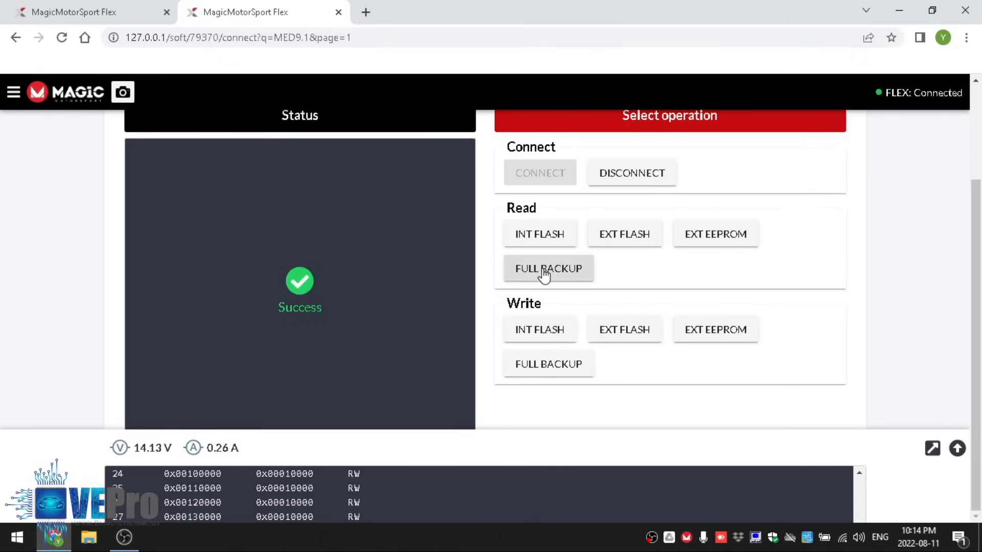
pyautogui.click(548, 268)
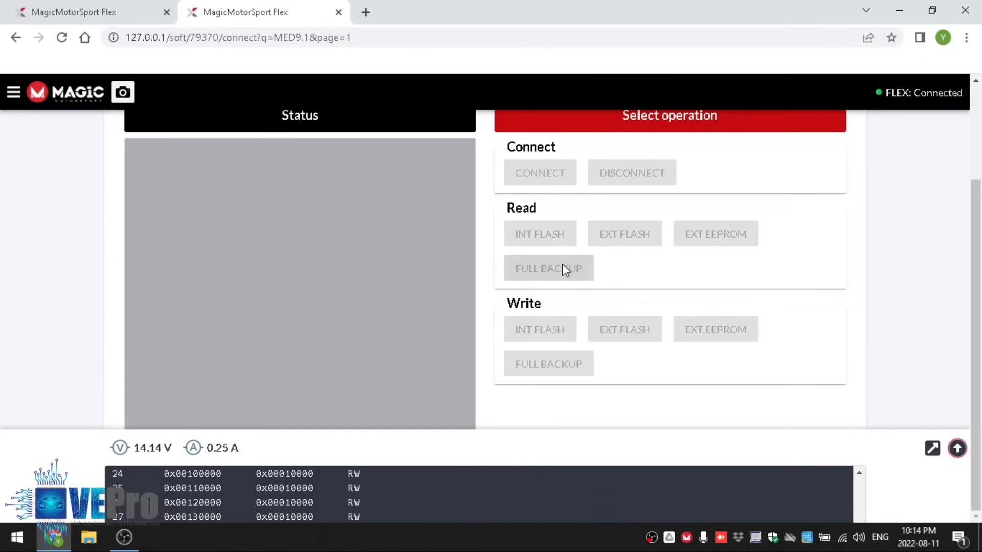
pyautogui.click(547, 269)
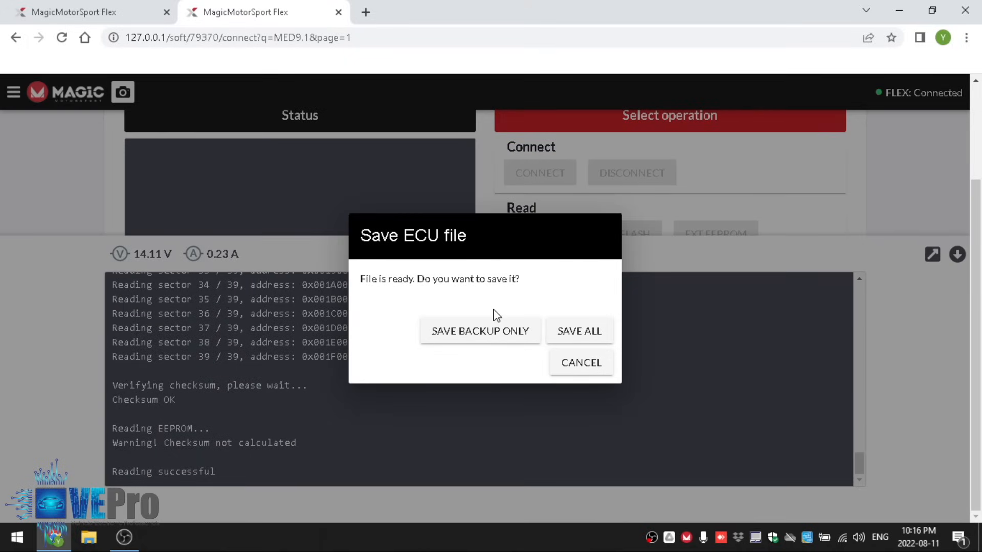
pyautogui.moveTo(479, 304)
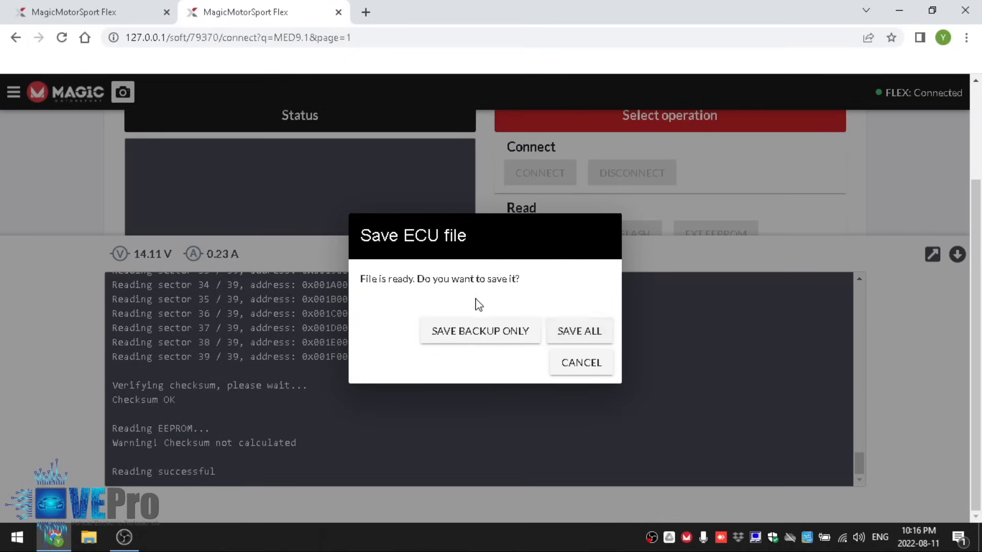
pyautogui.moveTo(480, 331)
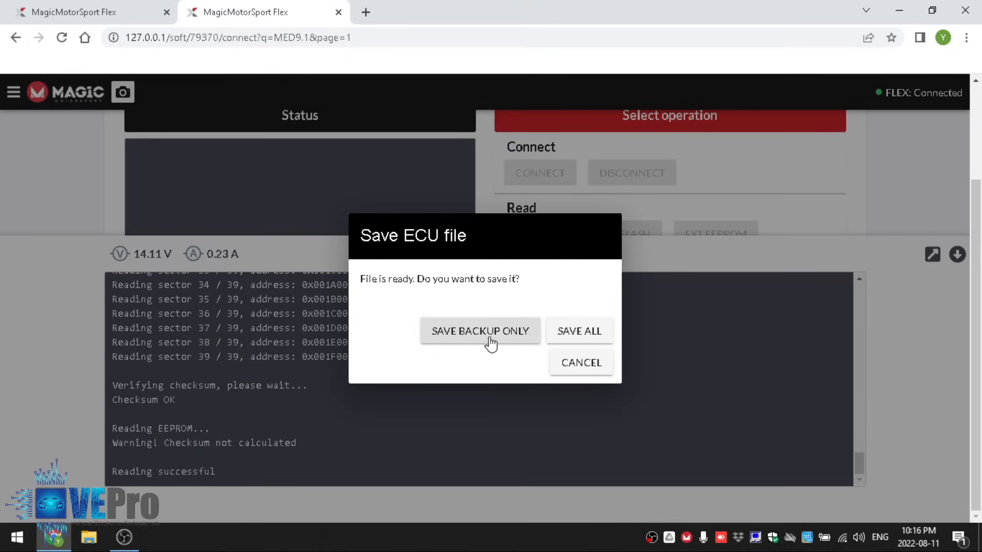
pyautogui.moveTo(518, 338)
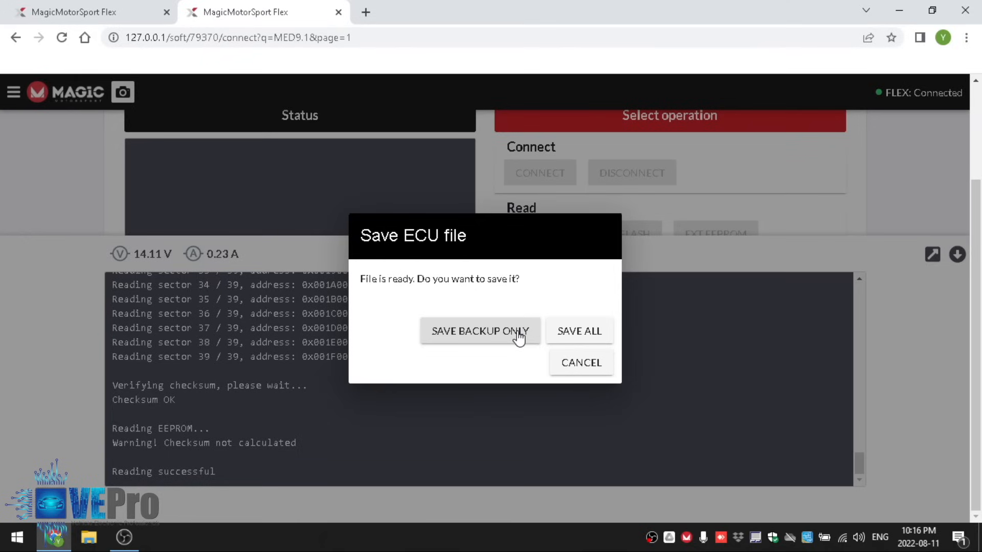
pyautogui.moveTo(577, 310)
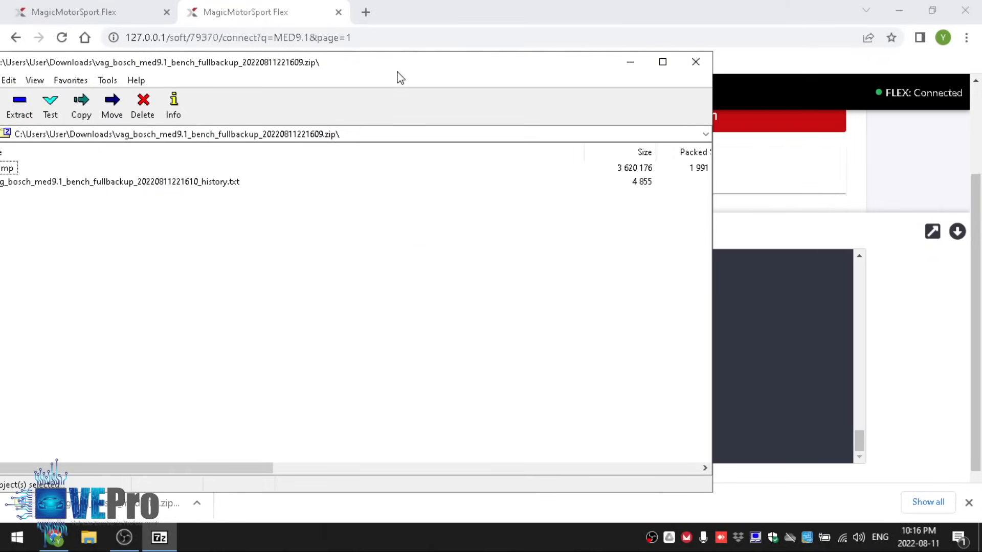
# - Open the zip's dump folder and check the ext_eeprom.bin and fullbackup.mmf file details
pyautogui.doubleClick(6, 167)
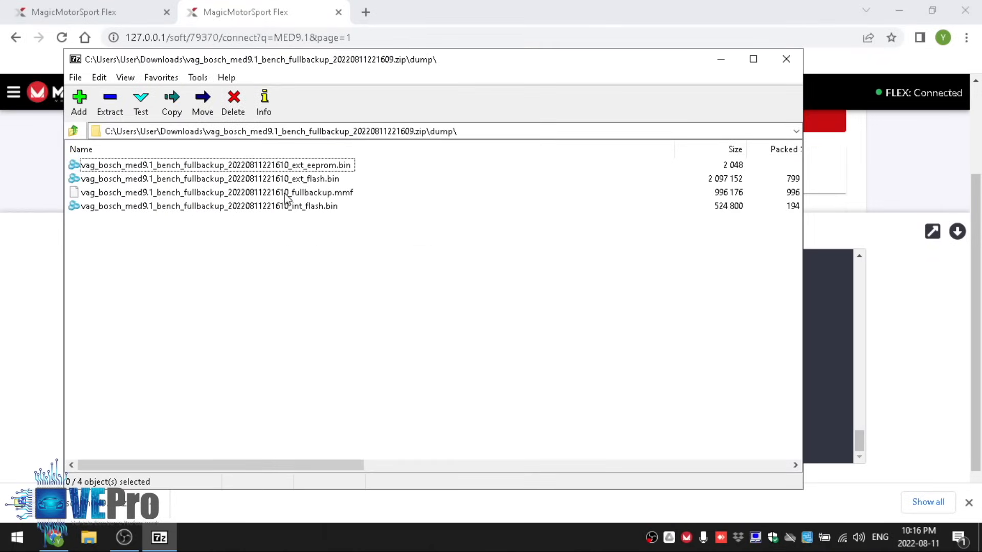
pyautogui.click(215, 165)
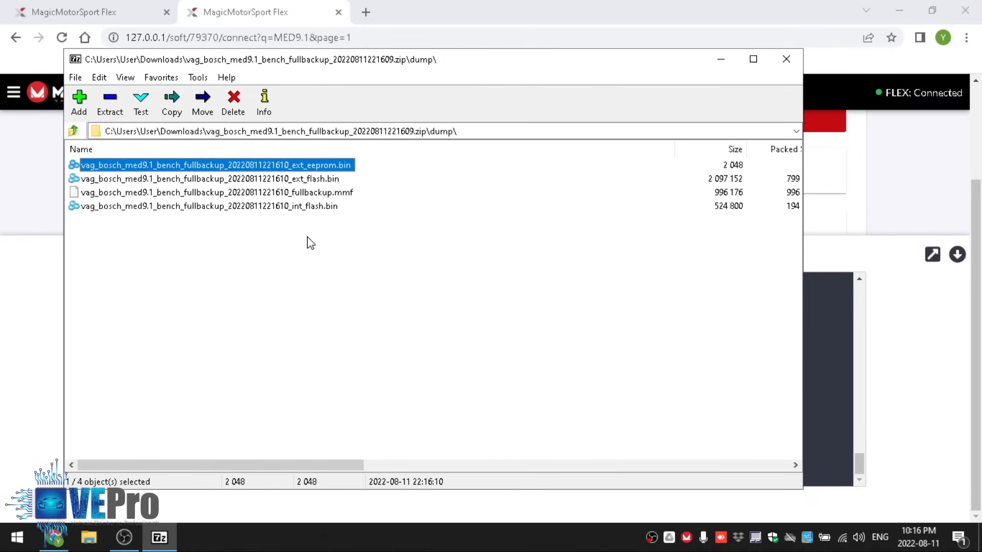
pyautogui.click(209, 206)
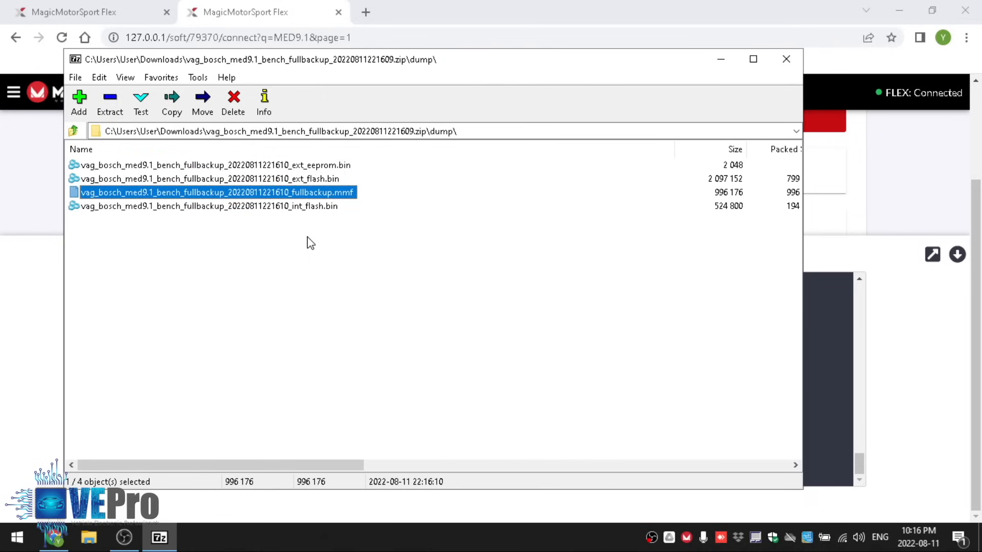
pyautogui.moveTo(938, 355)
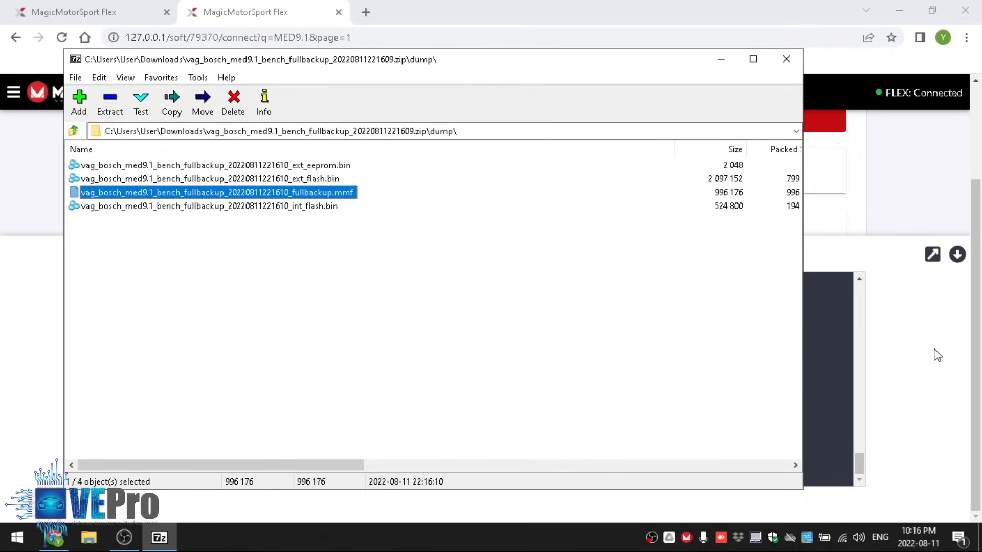